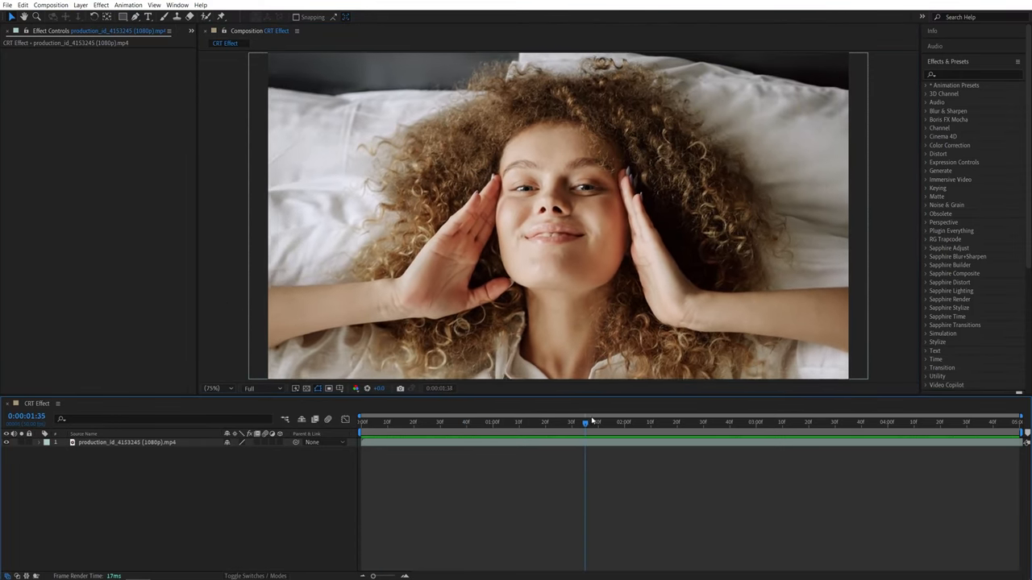
Move to a later frame and create a new adjustment layer above the video.
left_click(598, 422)
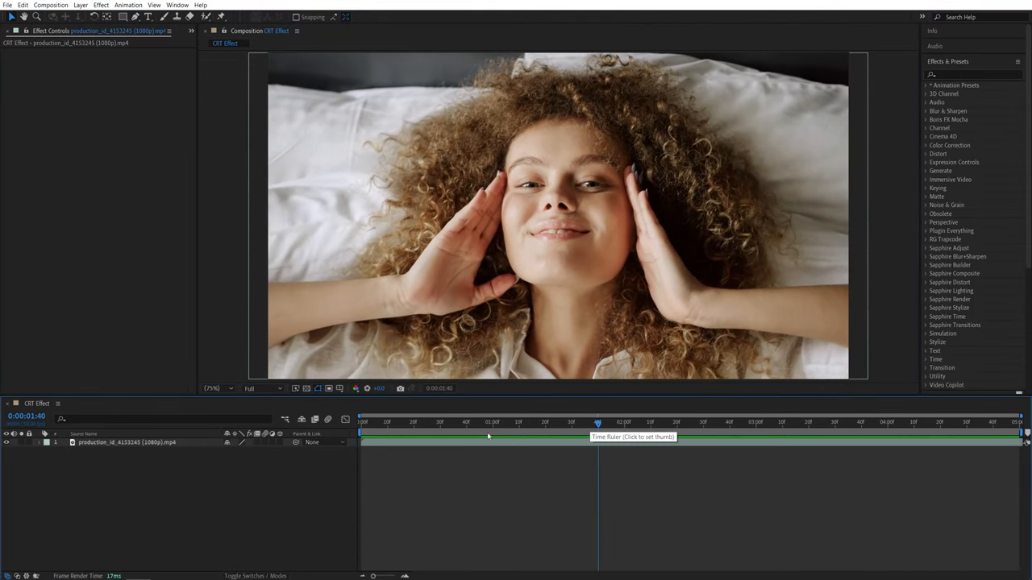
left_click(79, 5)
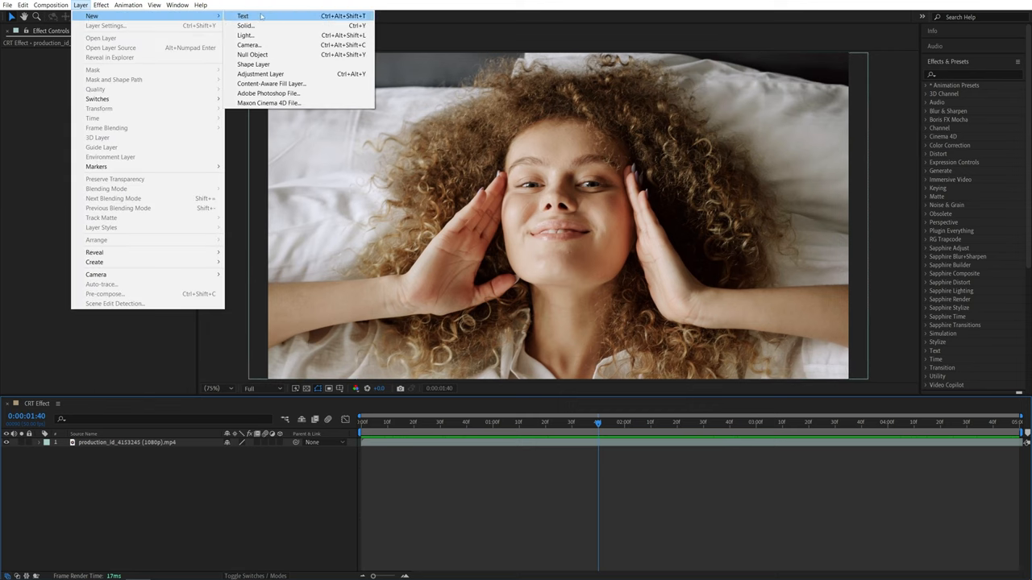
left_click(260, 73)
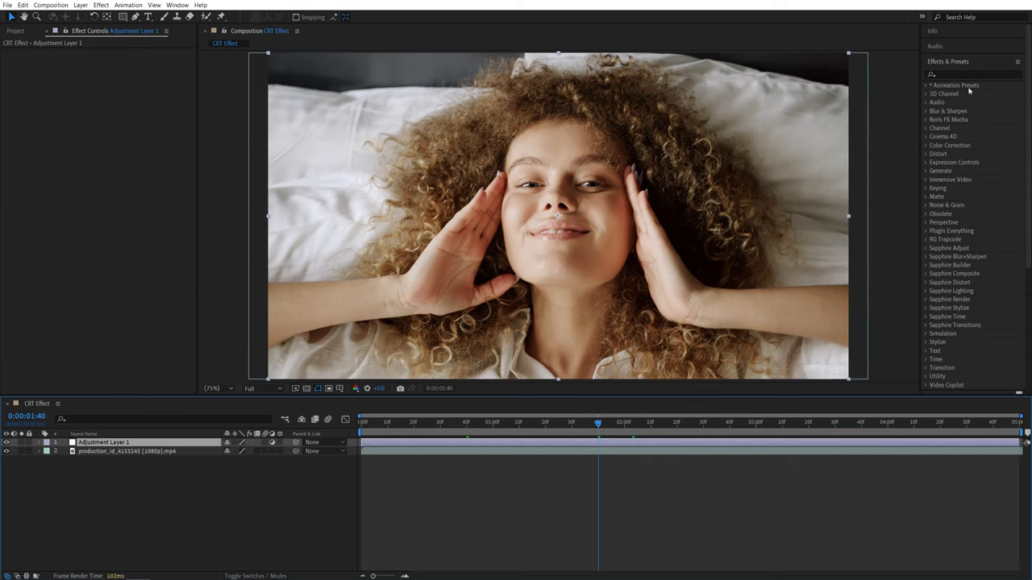
Apply the Grid effect, sizing cells with separate Width & Height sliders.
left_click(971, 74)
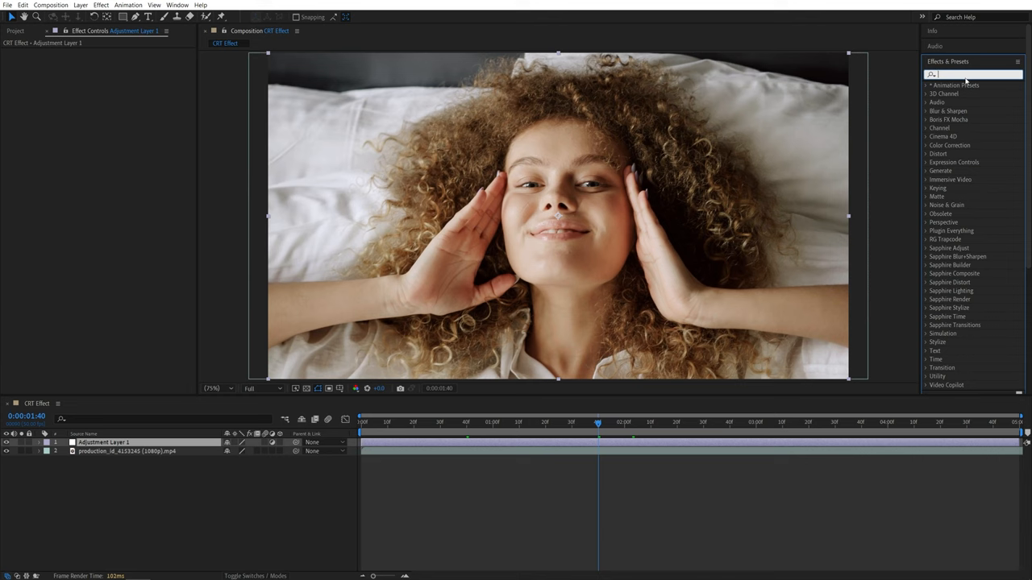
type("grid")
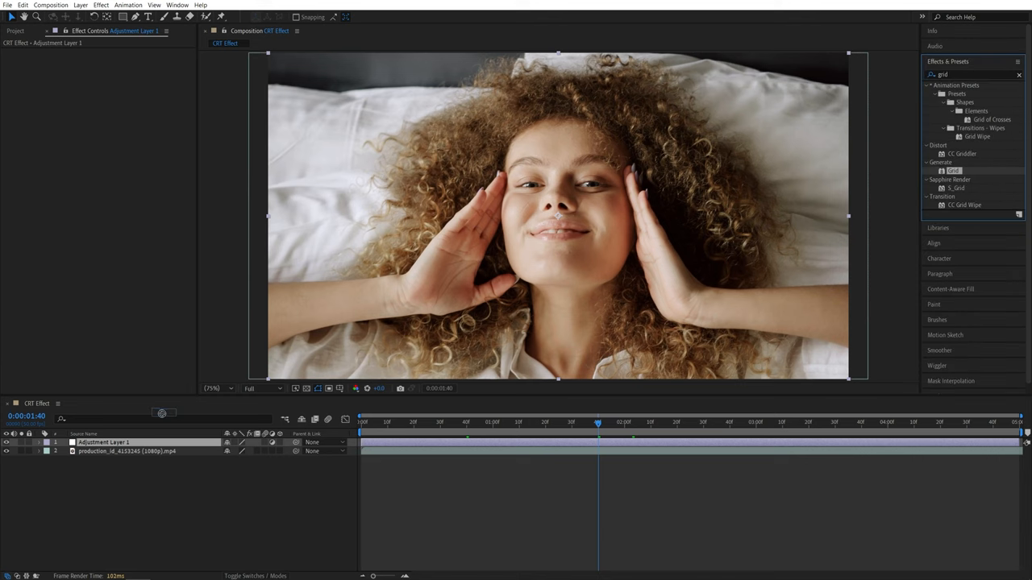
double_click(954, 170)
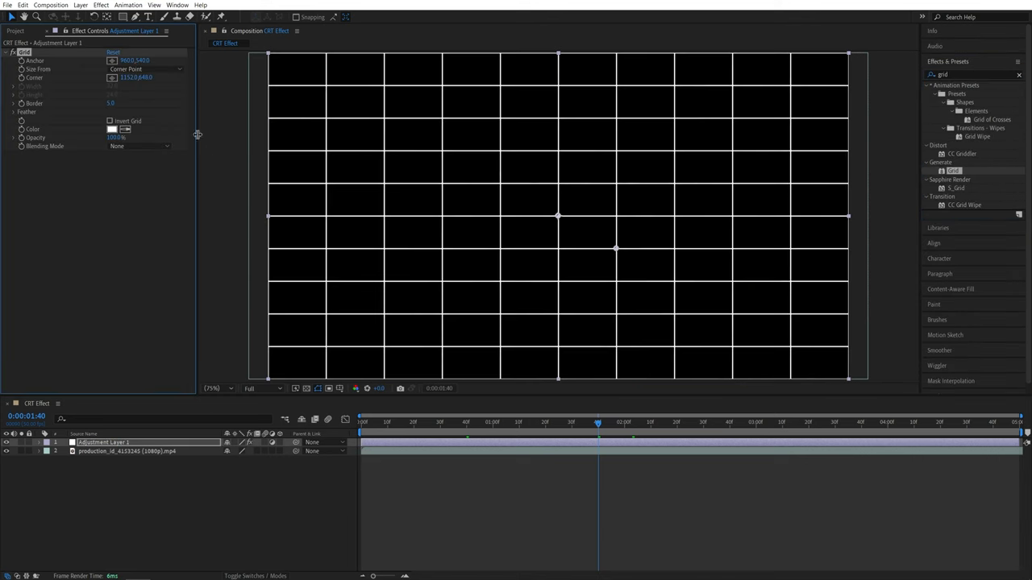
left_click(145, 69)
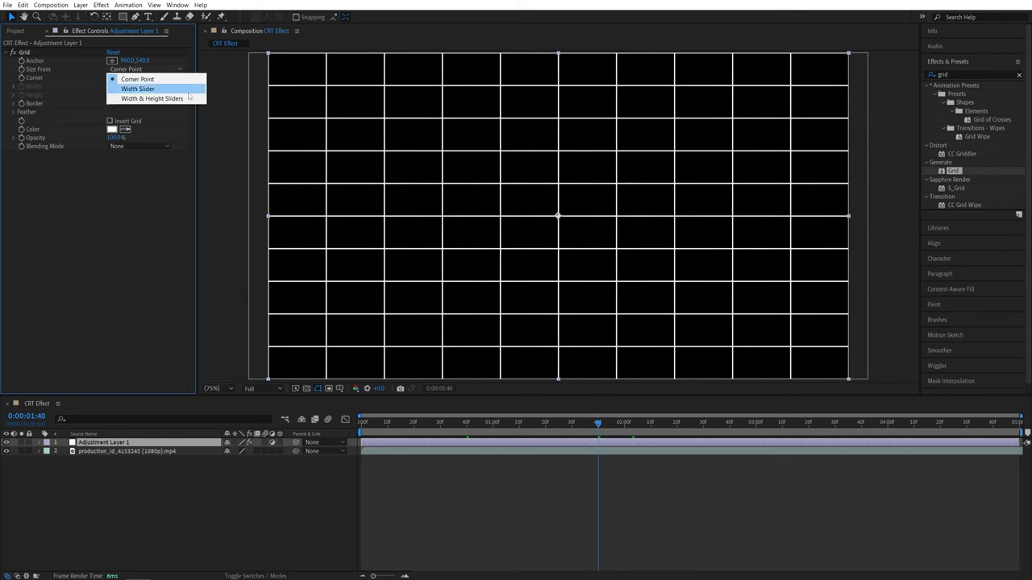
left_click(151, 98)
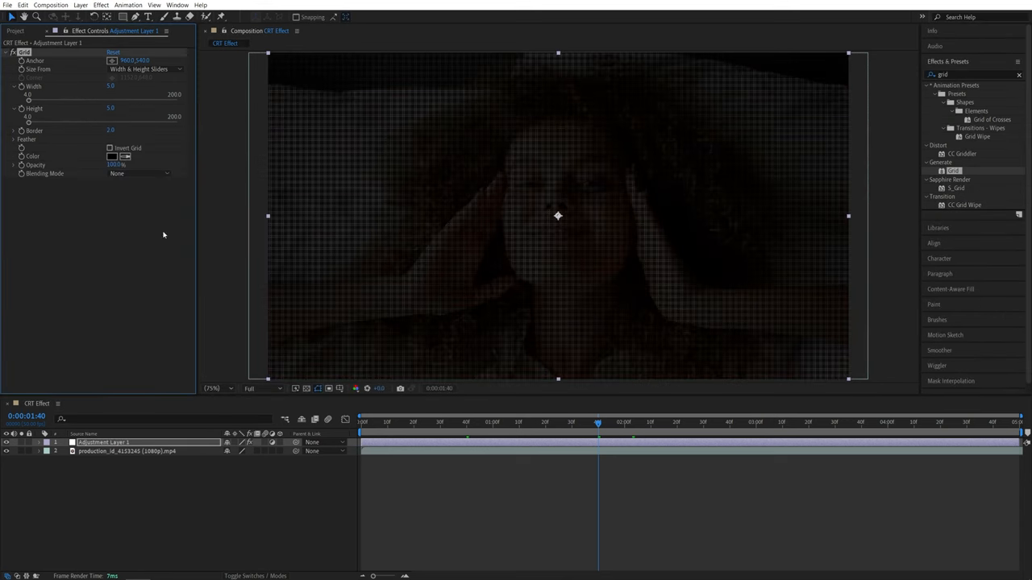
Set the grid to Multiply blending, apply Noise, and search for VR Digital Glitch.
left_click(139, 173)
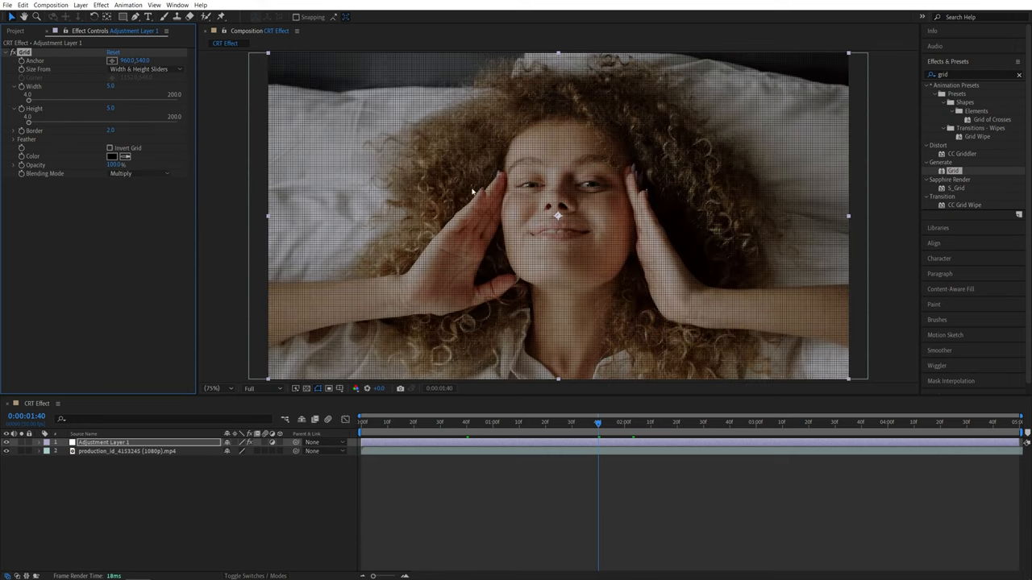
type("noise")
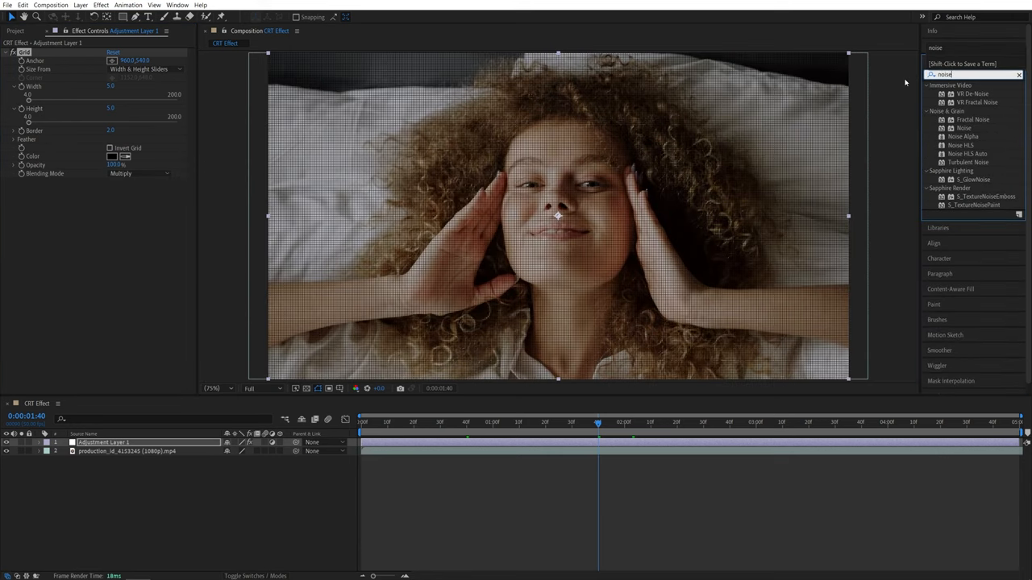
double_click(963, 127)
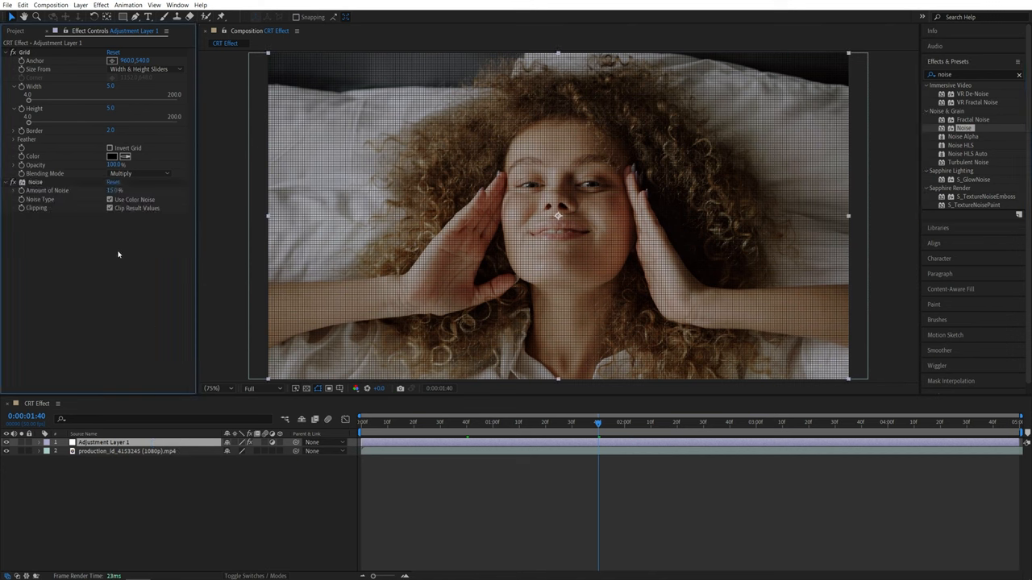
type("vr dig")
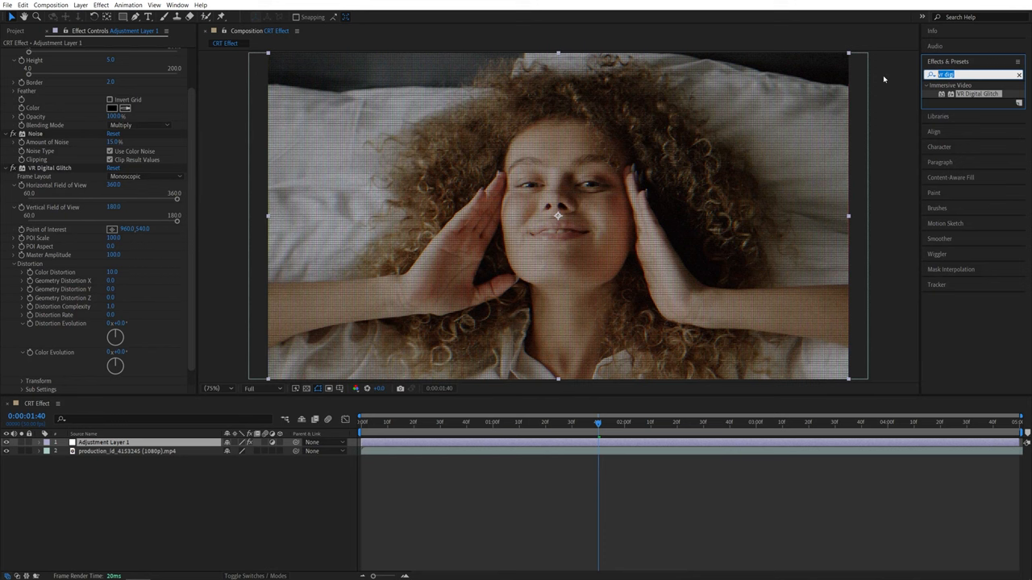
Search Optics Compensation, then replace the search with 'transfo' to find Transform.
type("optics")
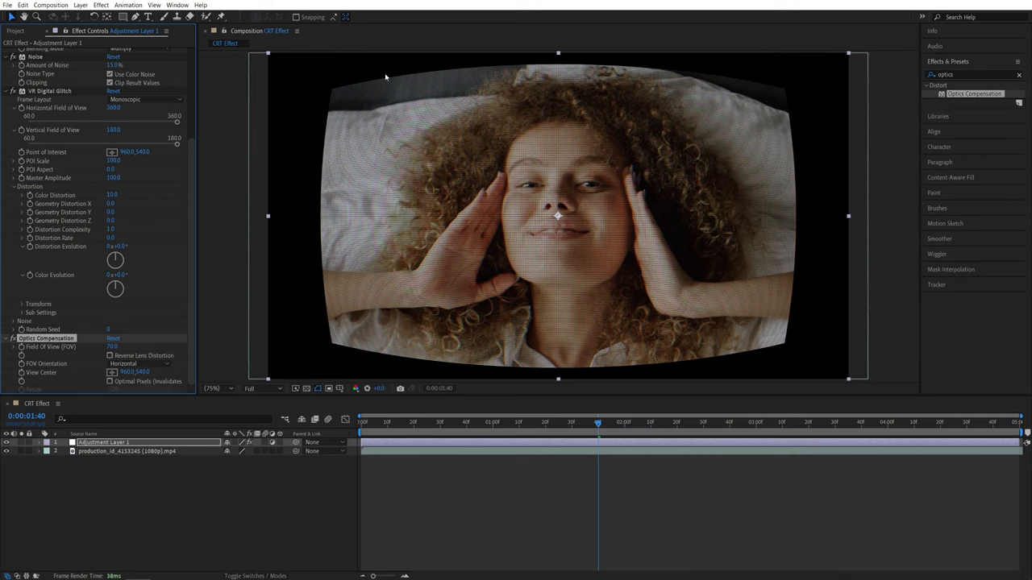
double_click(971, 74)
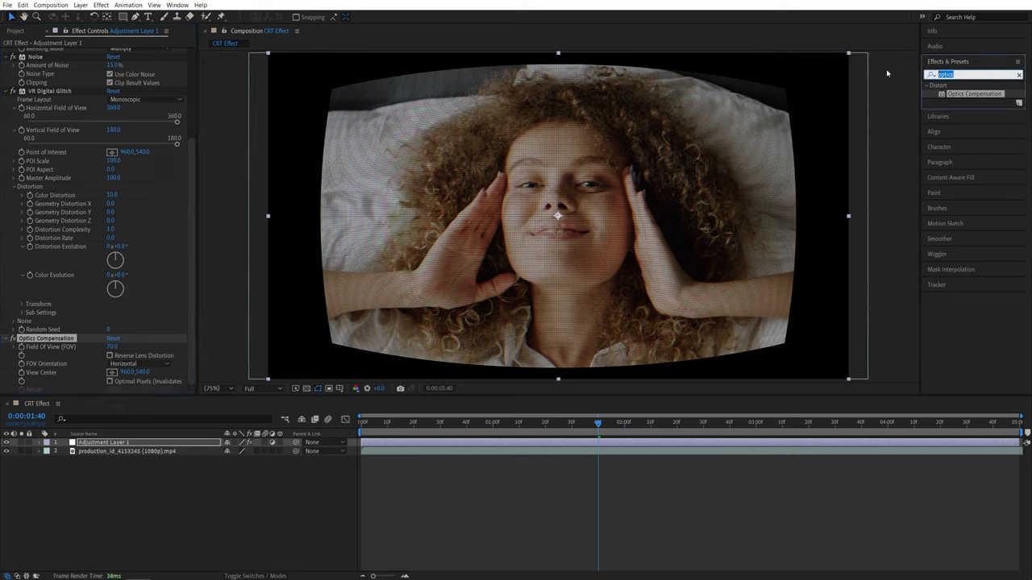
type("transfo")
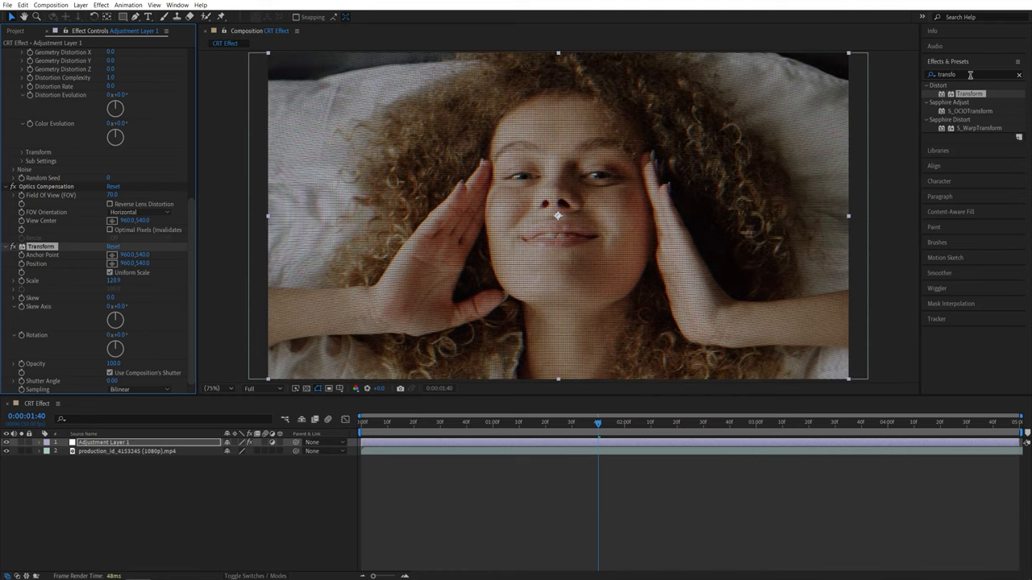
Apply Gaussian Blur with blurriness 5.0, then search Exposure and Curves.
type("gauss")
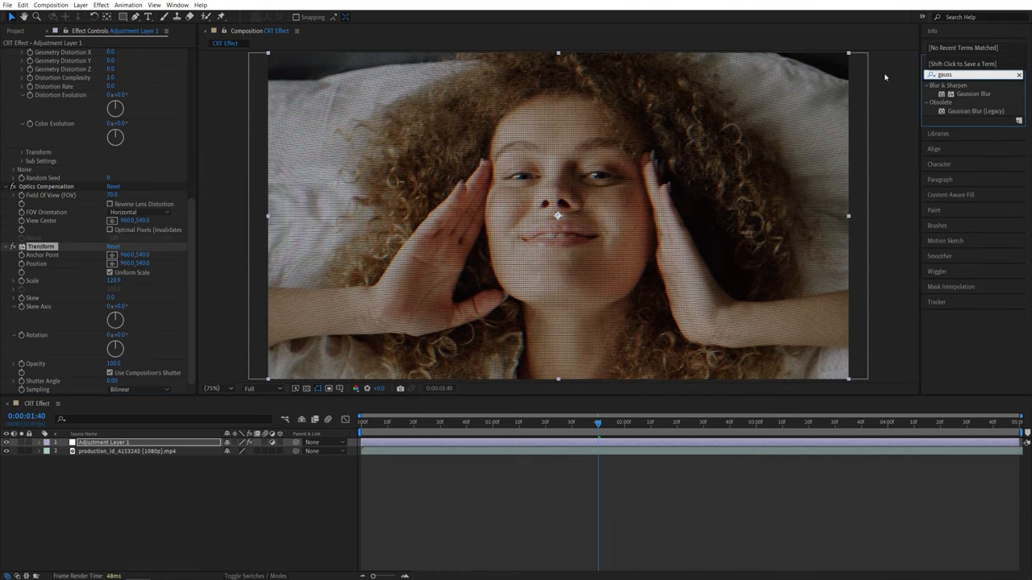
double_click(974, 94)
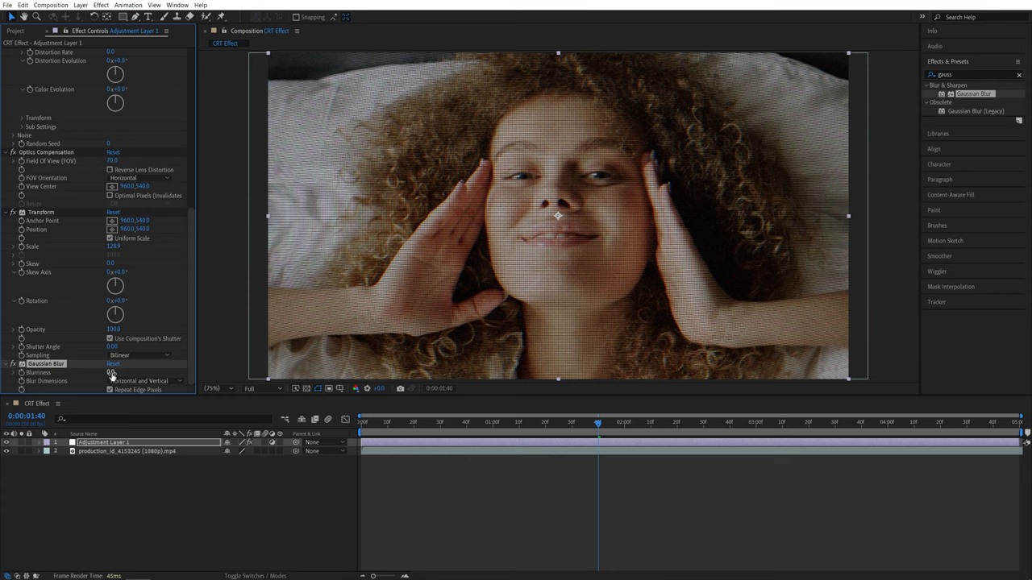
type("5.0")
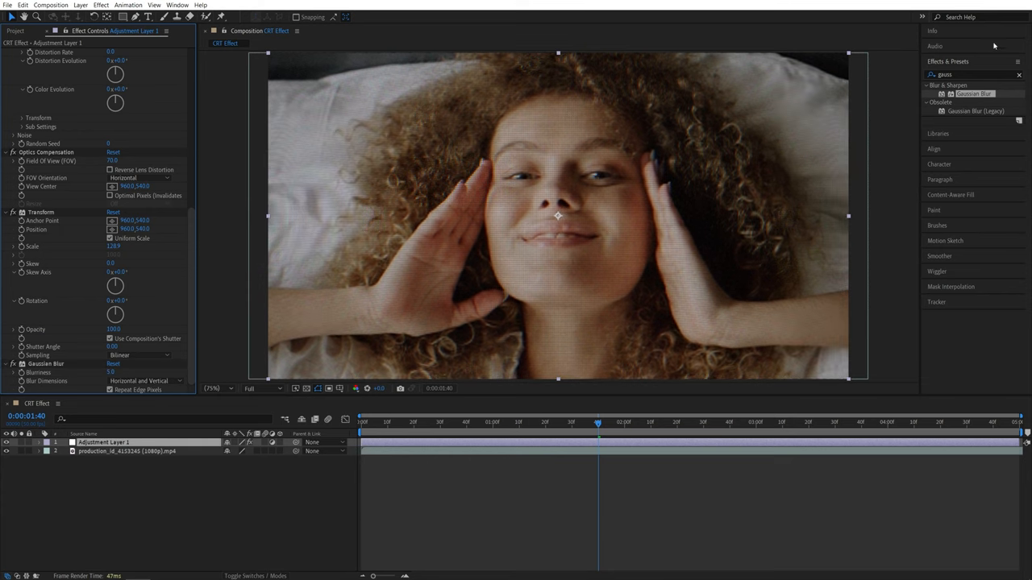
type("expos")
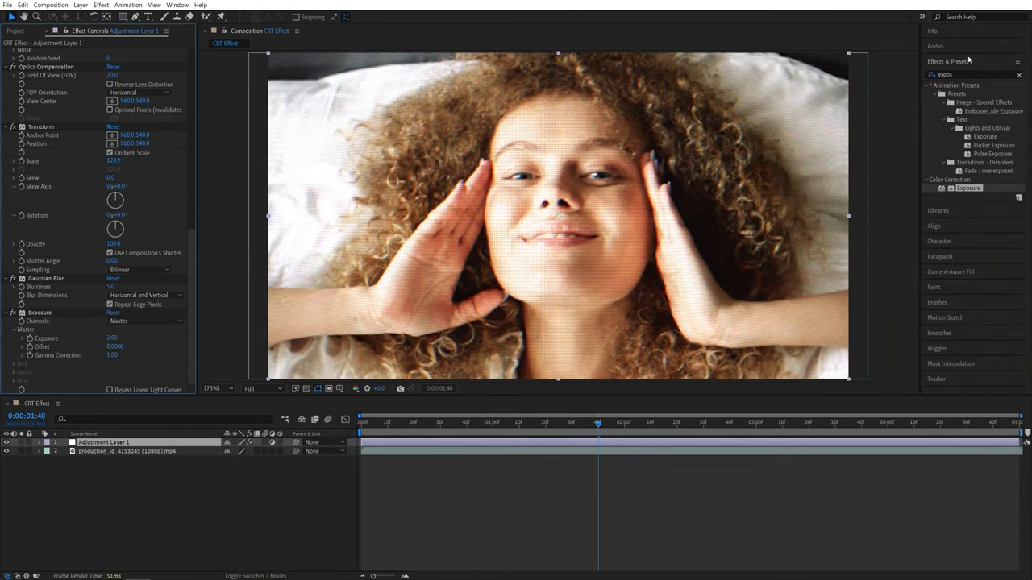
type("curves")
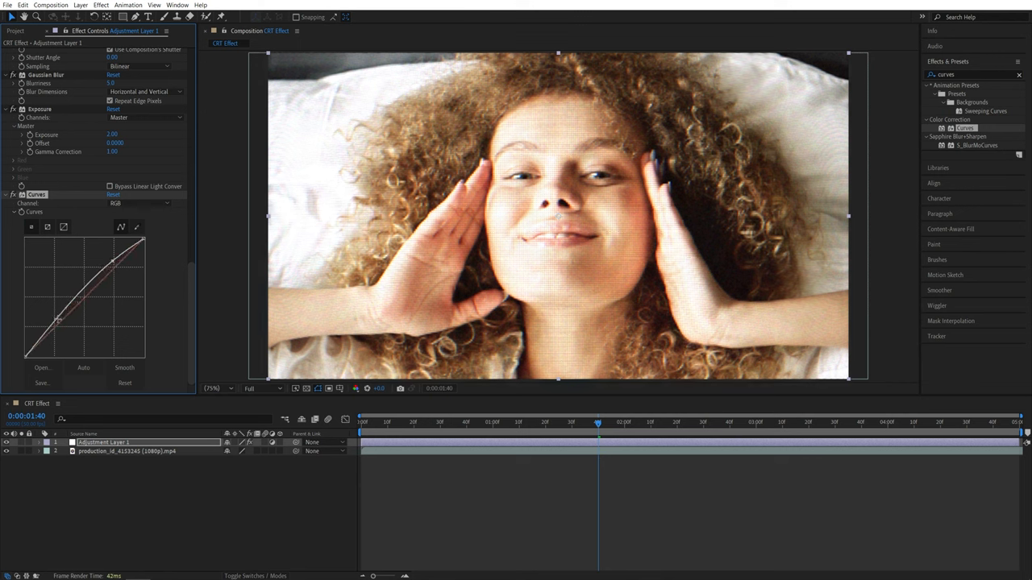
Bend the RGB curve into an S for contrast and switch to the Blue channel.
left_click_drag(63, 323, 119, 266)
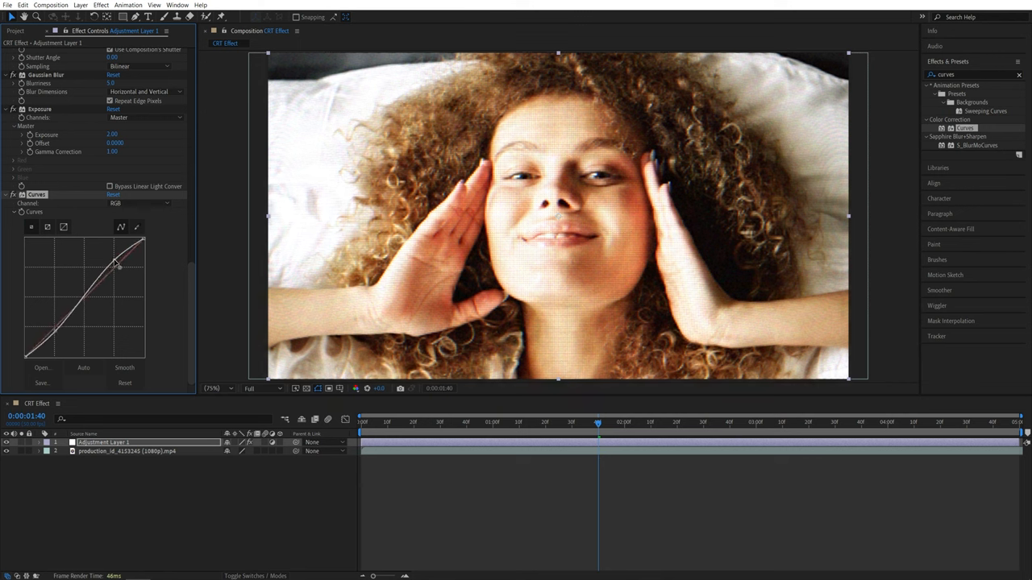
left_click(141, 203)
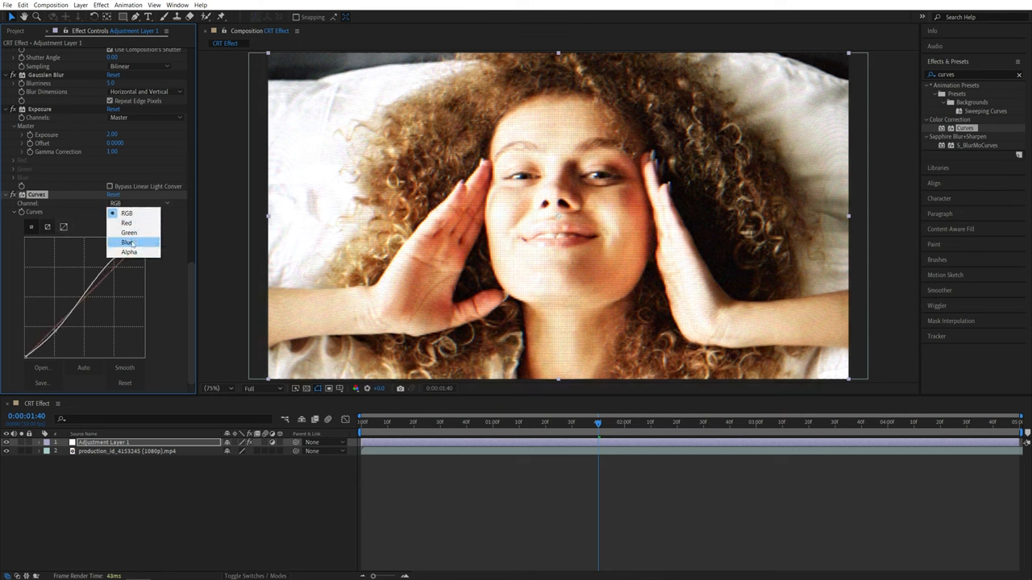
left_click(128, 242)
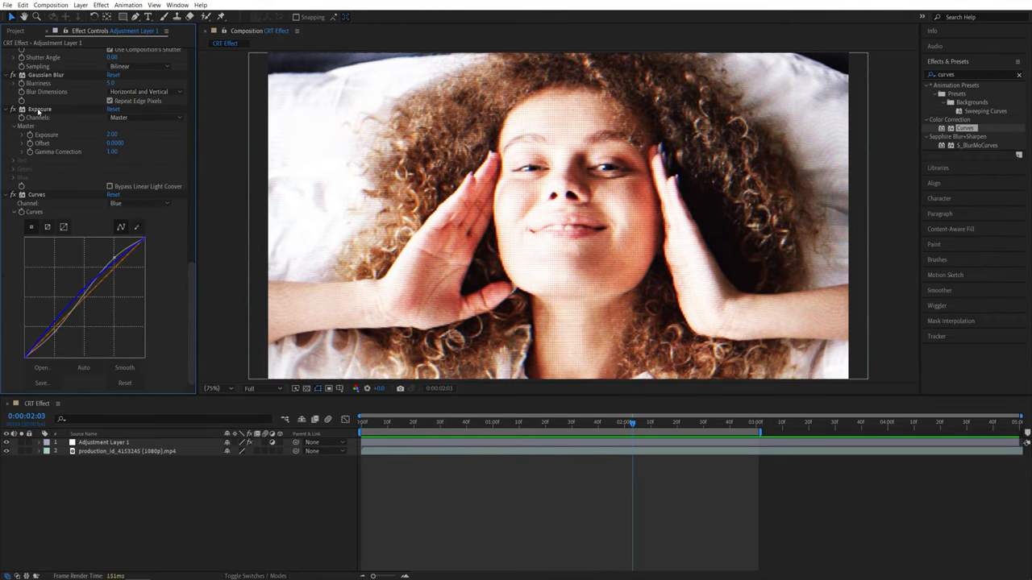
Select all effects with Ctrl+A and open the Animation menu to save a preset.
key("ctrl+a")
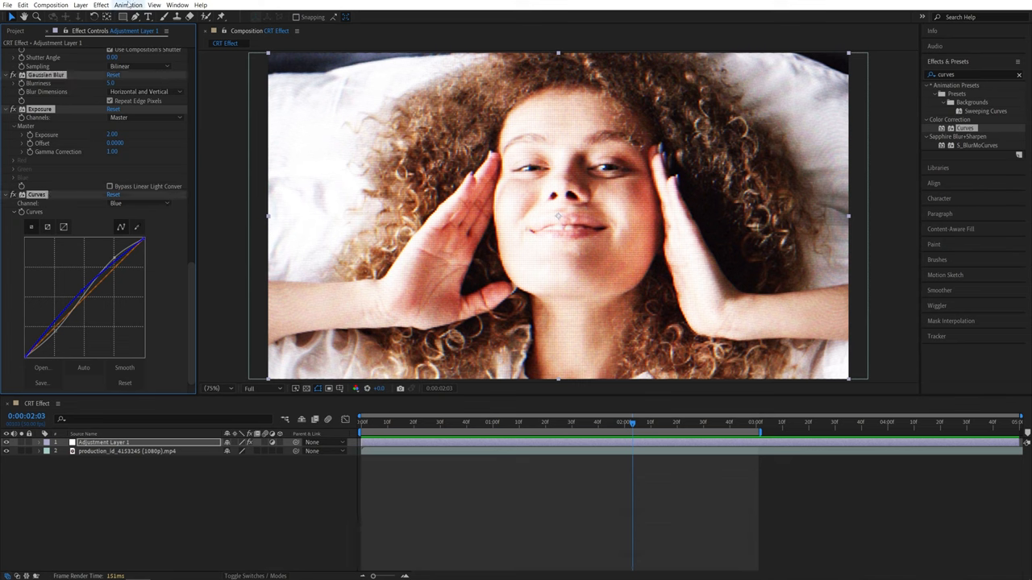
left_click(128, 5)
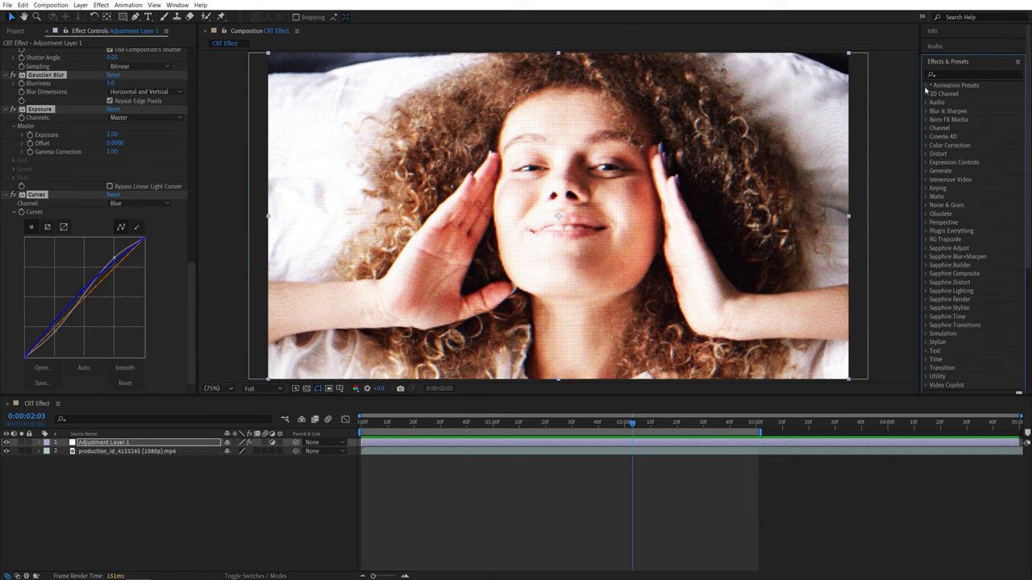
Expand User Presets and select the saved CRT Effect 01 preset.
left_click(925, 84)
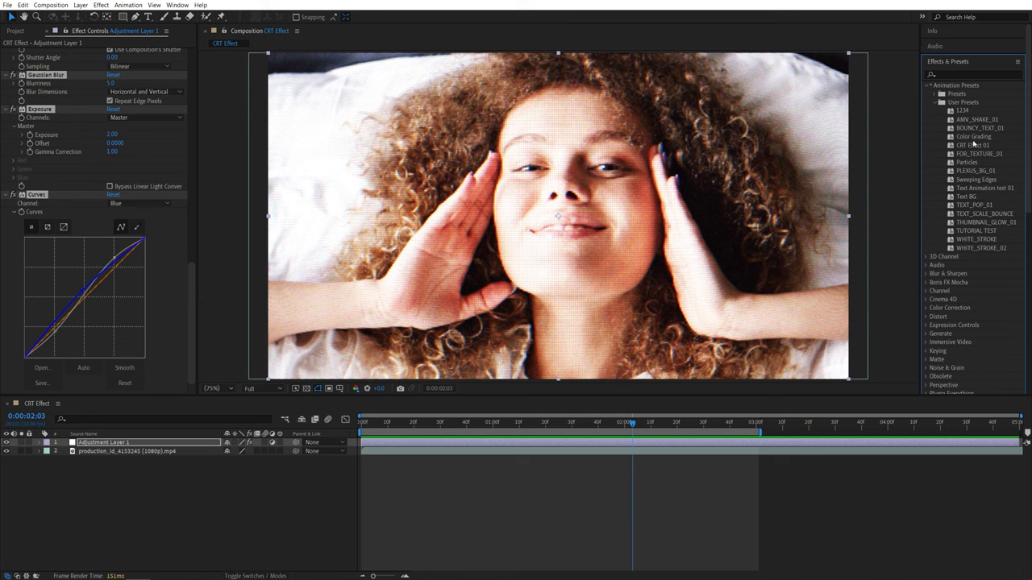
left_click(974, 145)
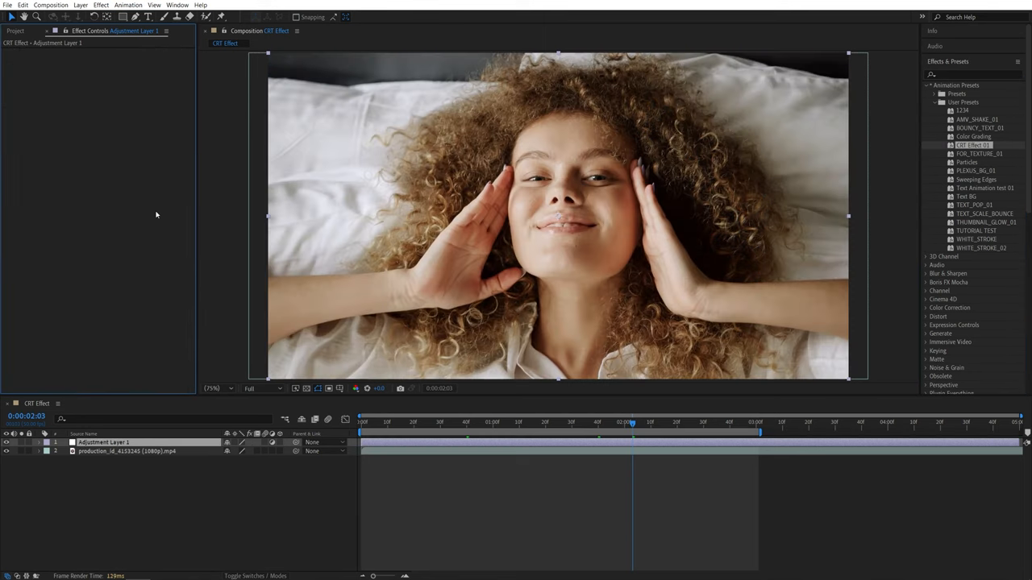
mouse_move(976, 153)
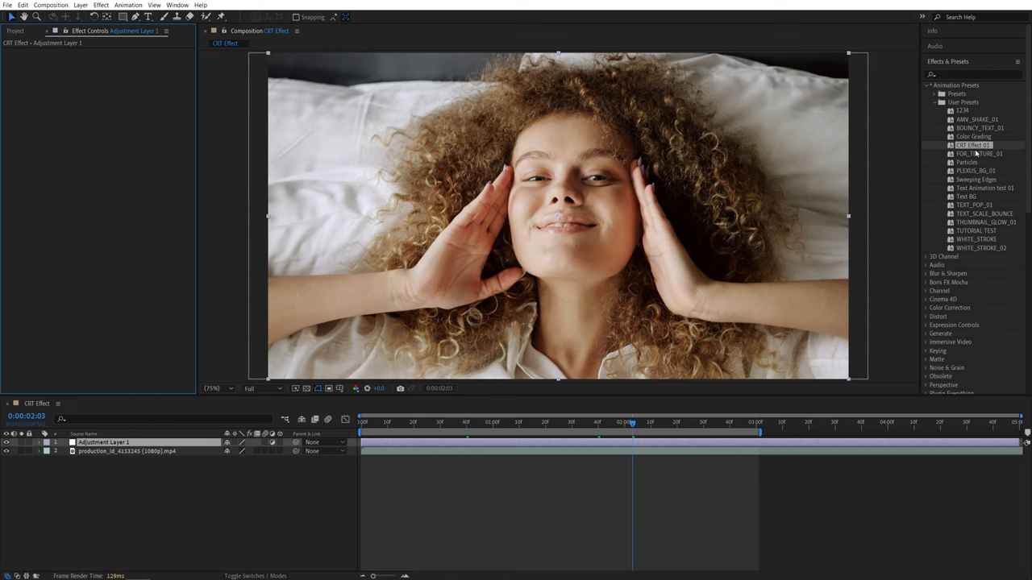